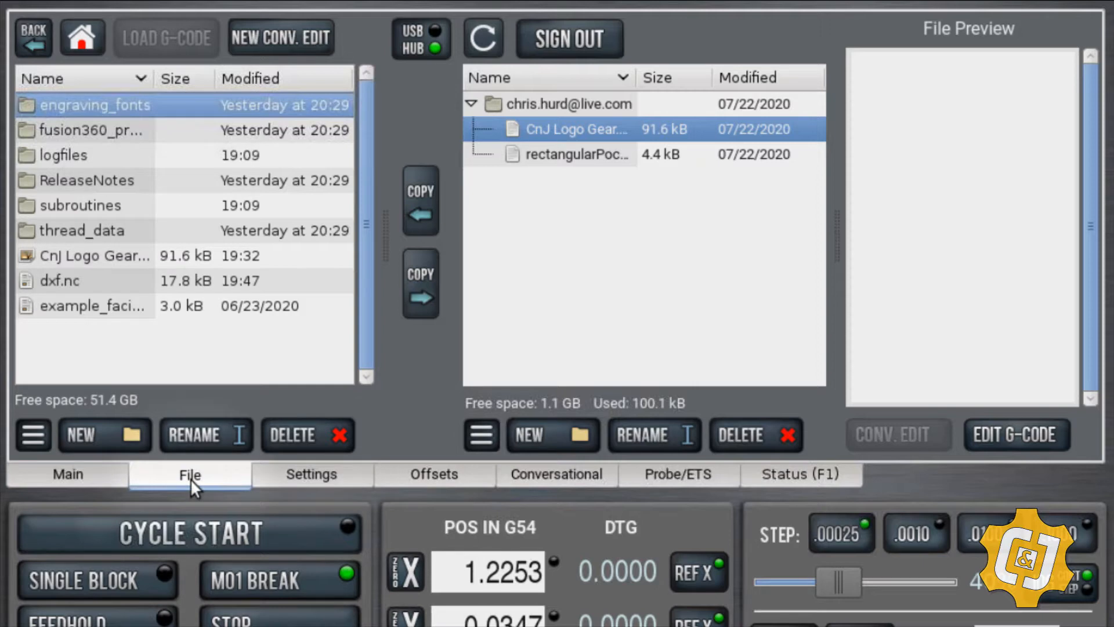
pyautogui.moveTo(547, 241)
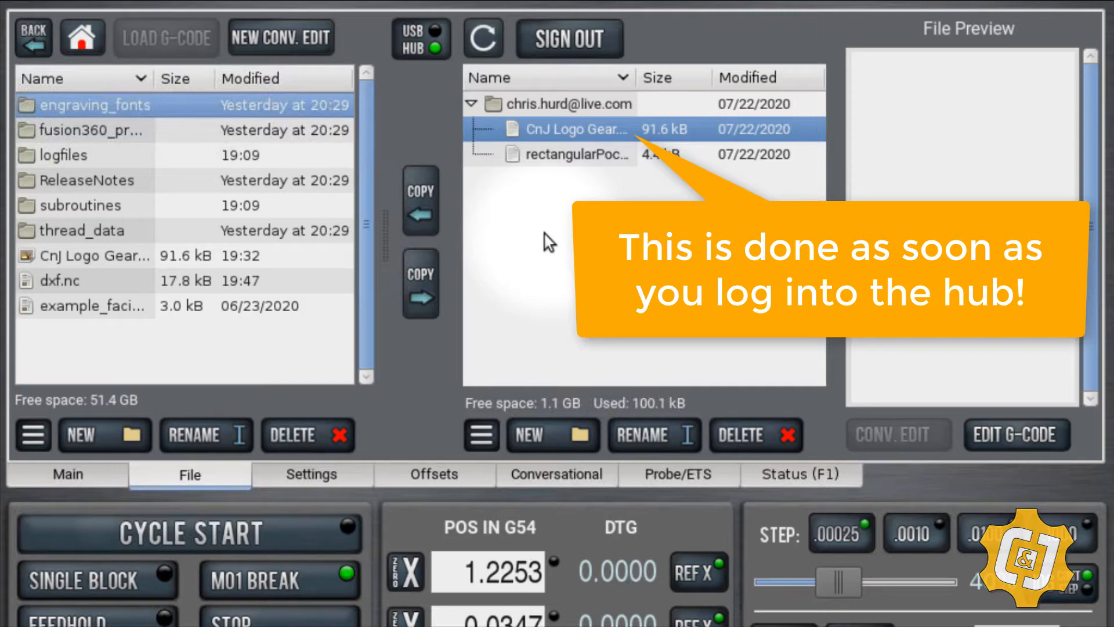
pyautogui.moveTo(600, 160)
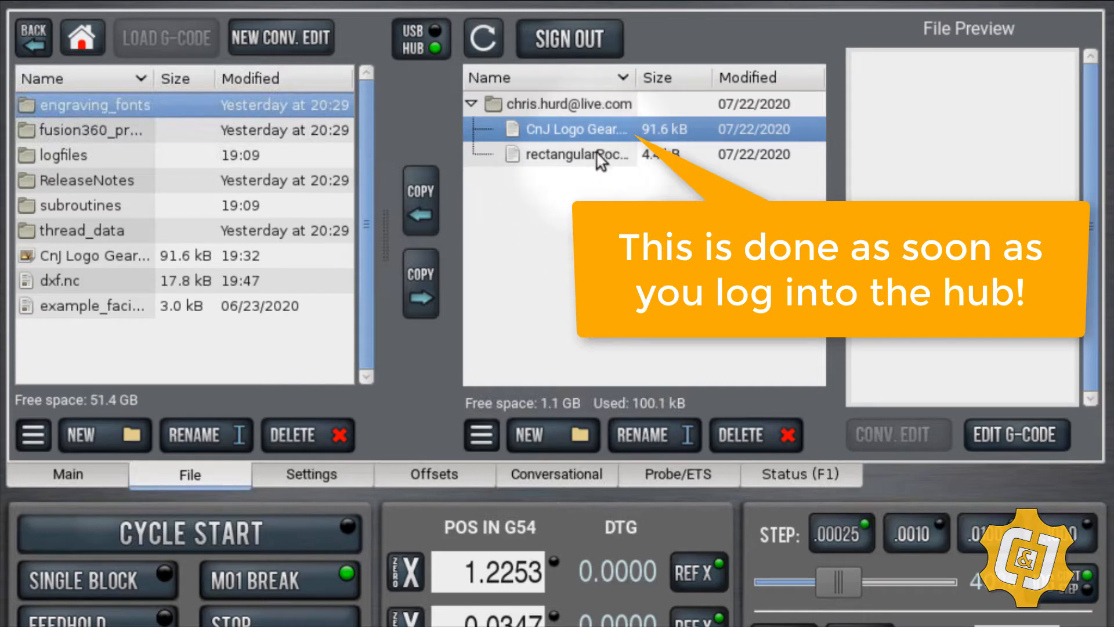
pyautogui.moveTo(577, 129)
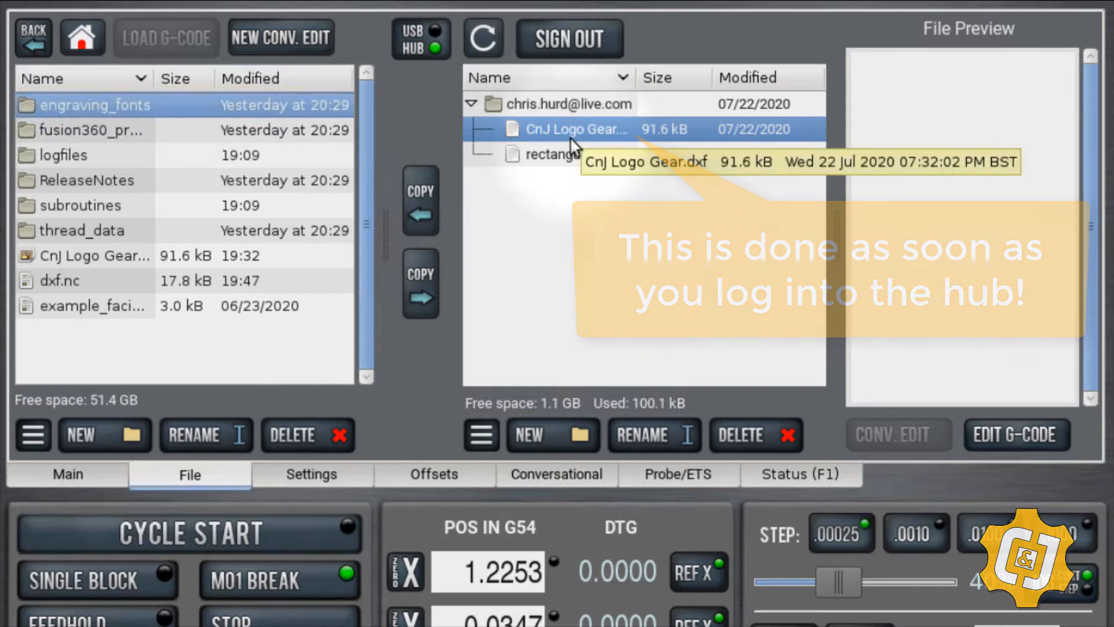
pyautogui.moveTo(555, 518)
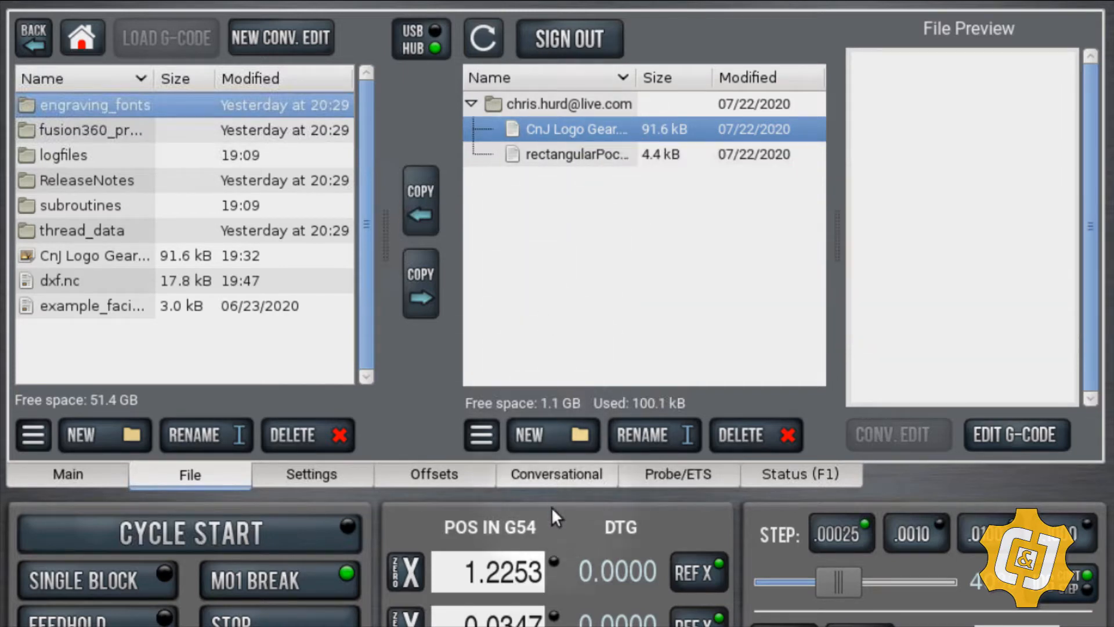
# Open the Conversational DXF (Mill) setup and bring up its DXF file chooser.
pyautogui.click(556, 474)
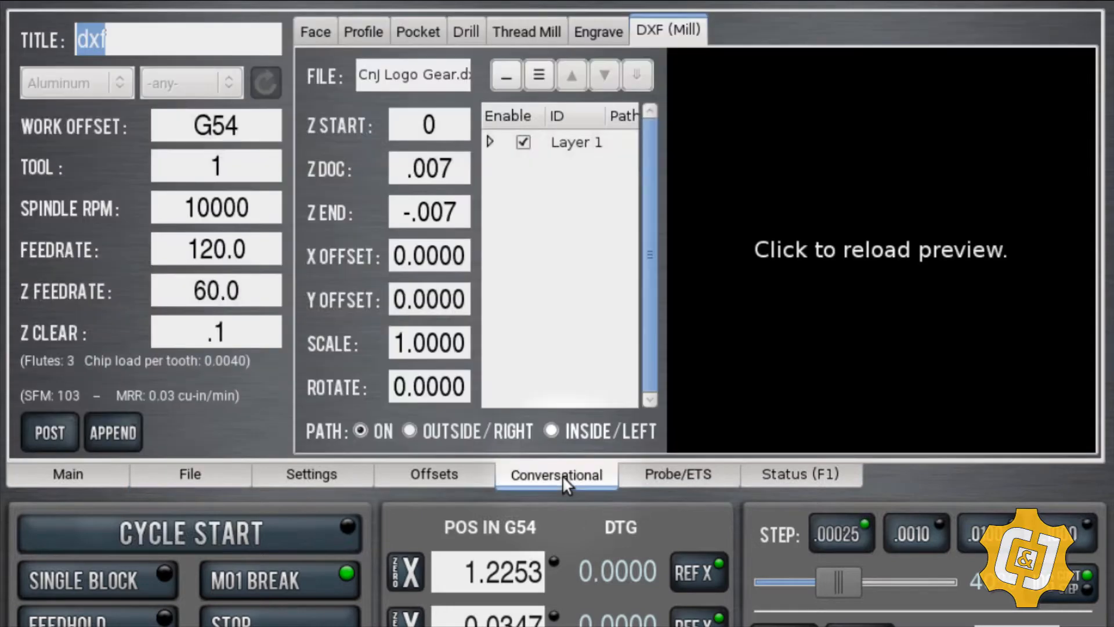
pyautogui.moveTo(654, 34)
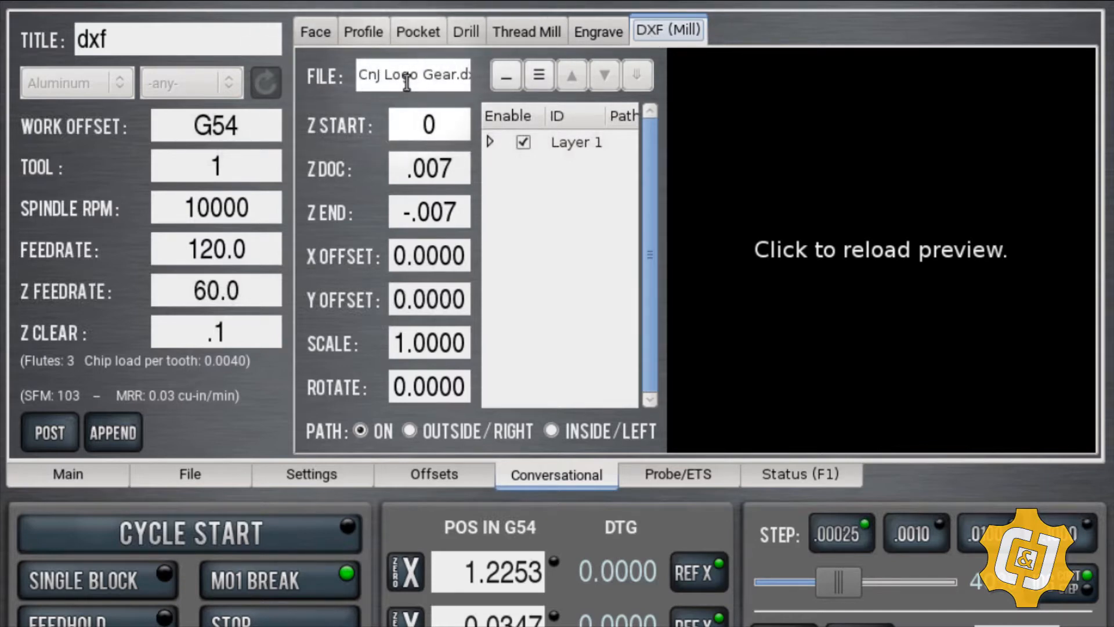
pyautogui.click(412, 77)
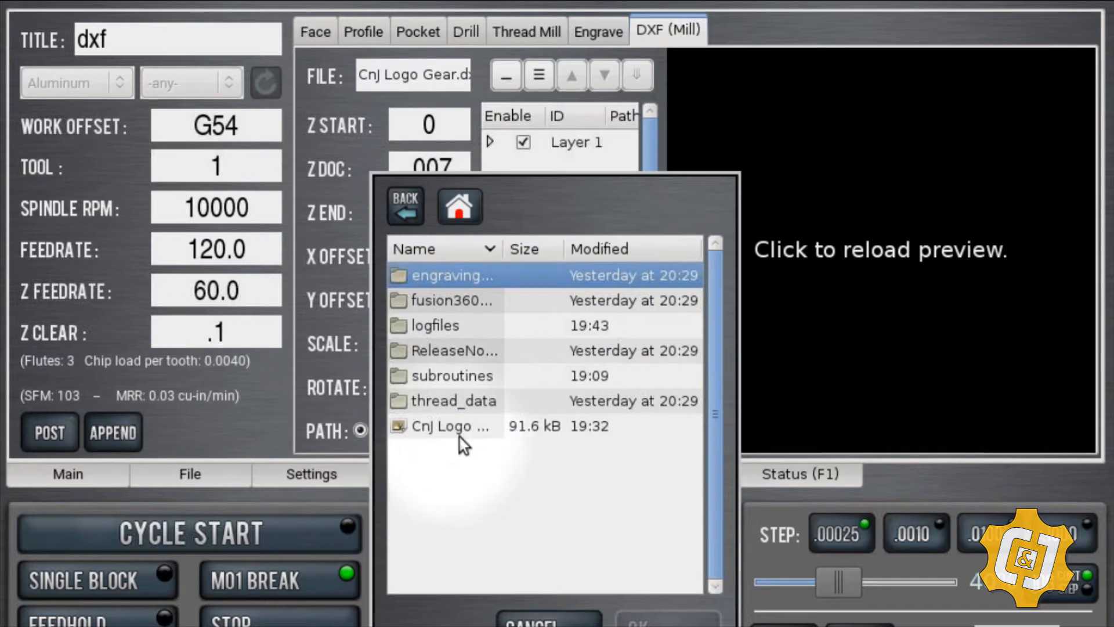
pyautogui.moveTo(466, 469)
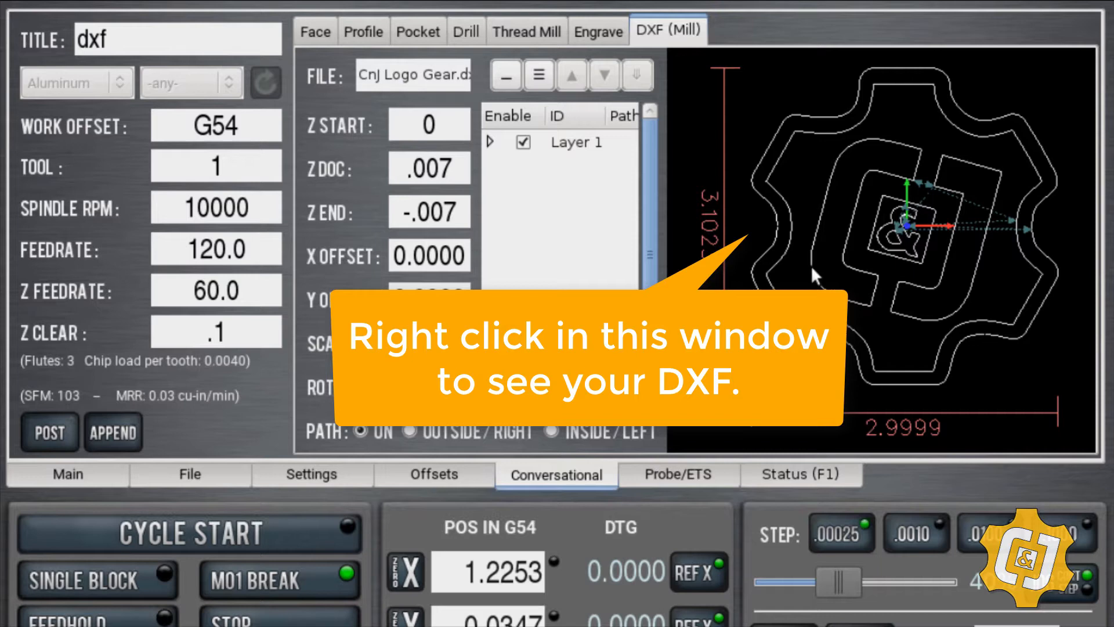
pyautogui.moveTo(547, 170)
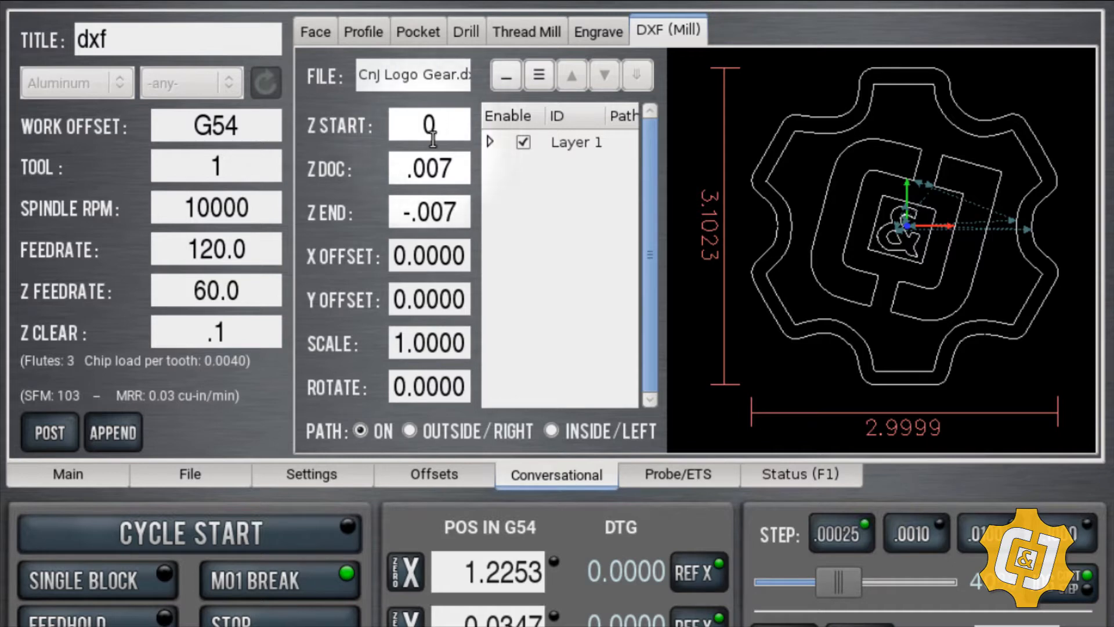
pyautogui.moveTo(328, 240)
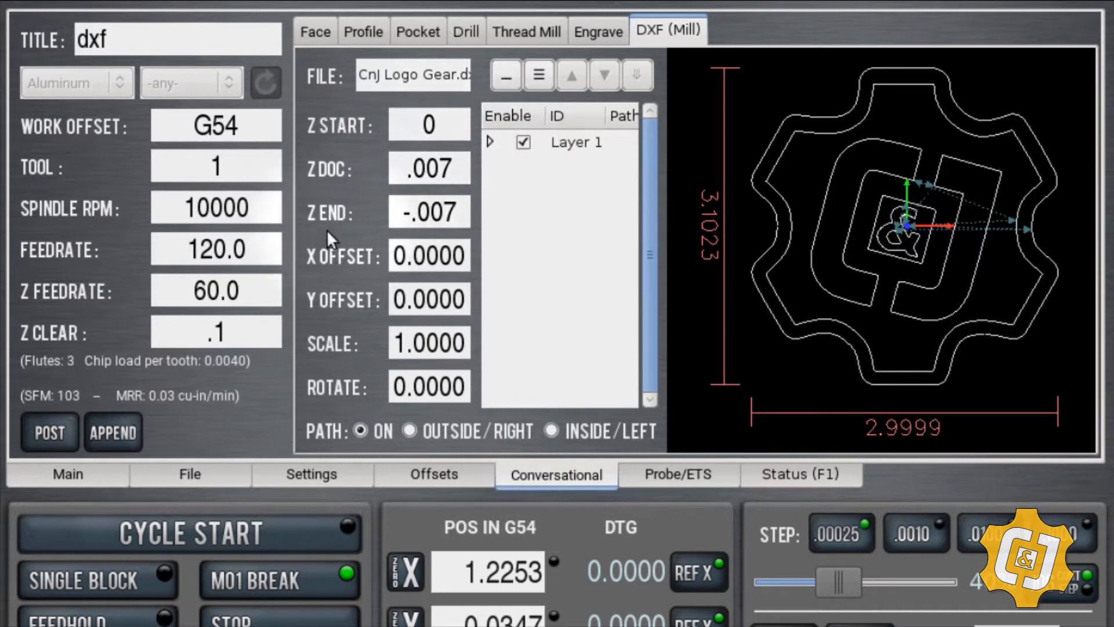
# Reload the preview to show the CnJ Logo Gear outline at 2.9999 by 3.1023.
pyautogui.click(430, 212)
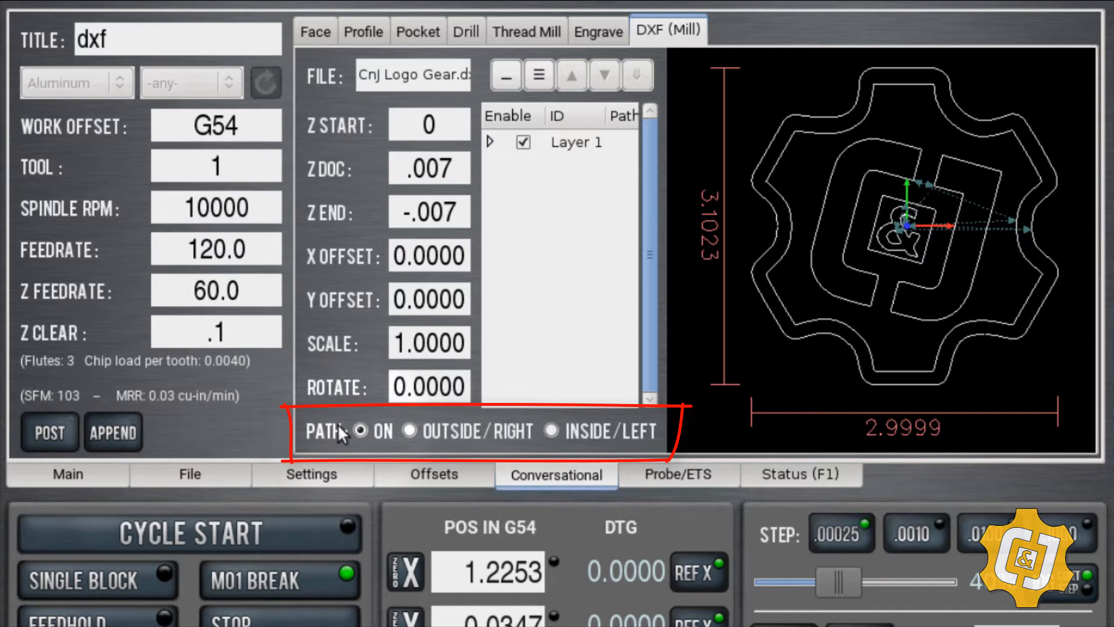
pyautogui.moveTo(767, 280)
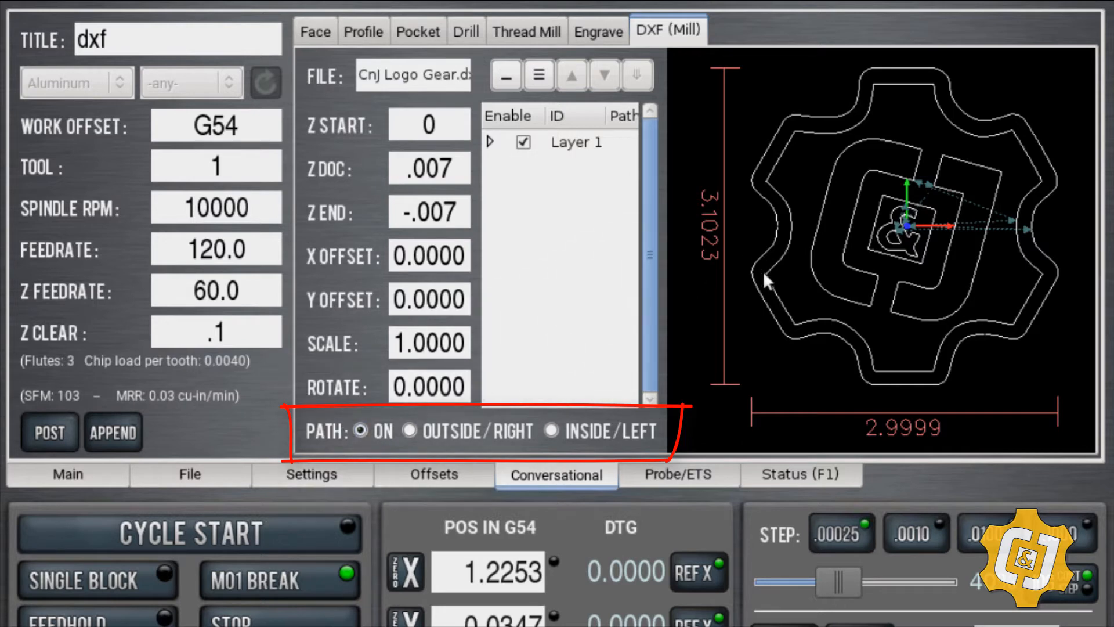
pyautogui.moveTo(757, 279)
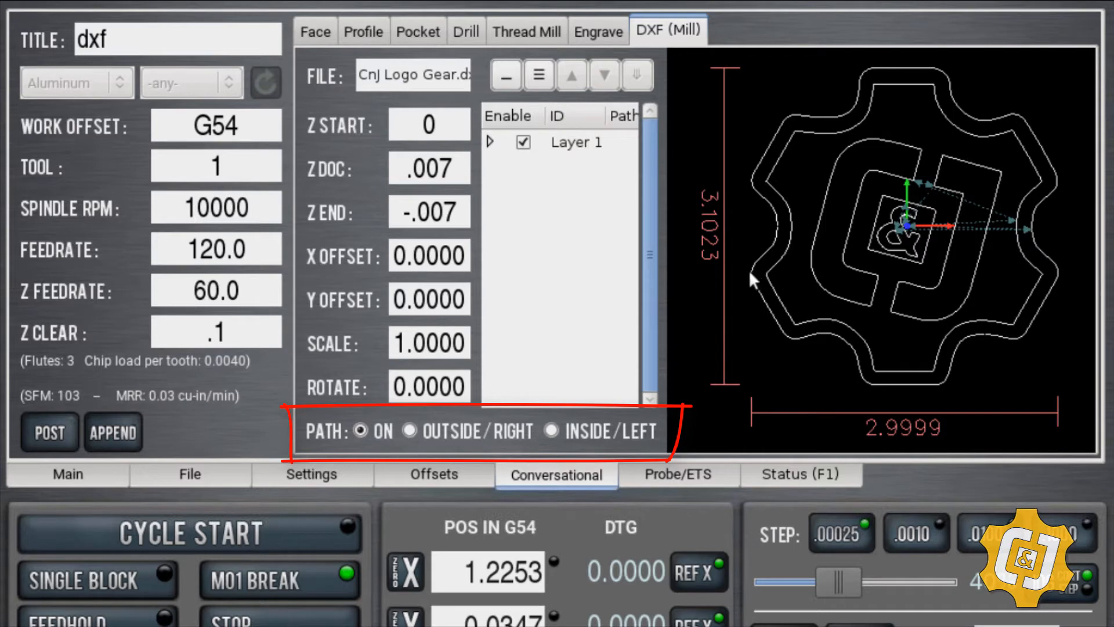
pyautogui.moveTo(593, 411)
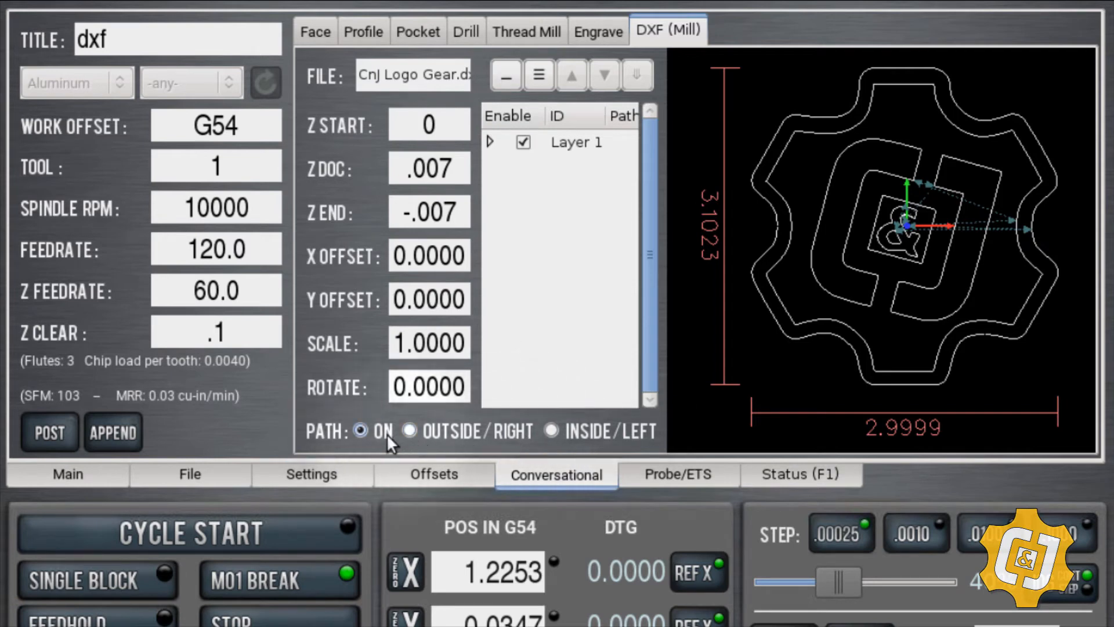
pyautogui.moveTo(365, 438)
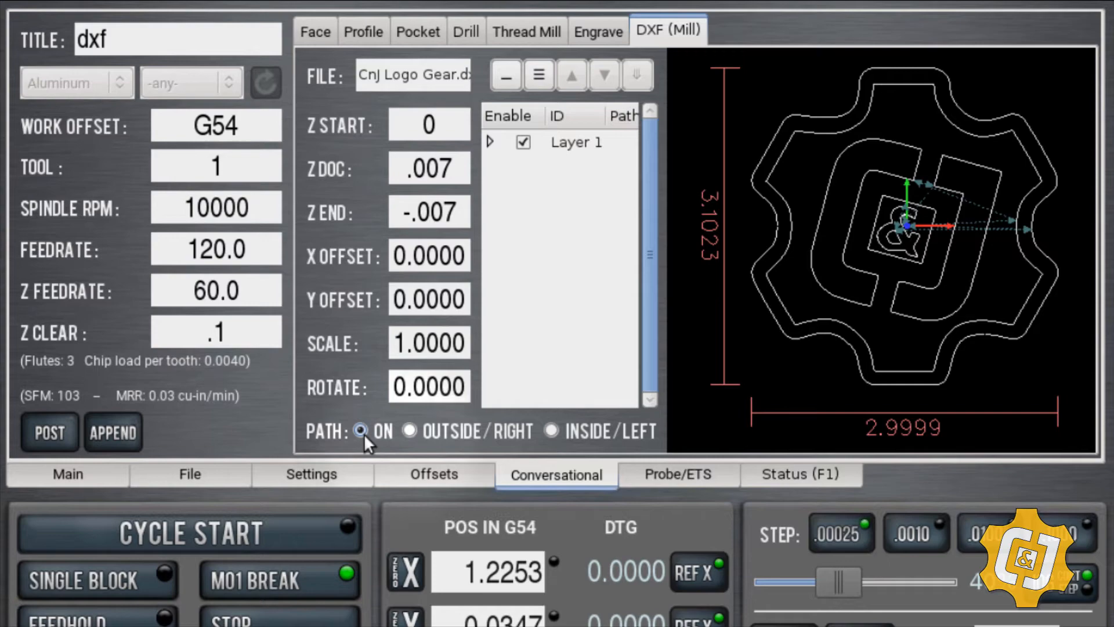
# Keep PATH set to ON so the engraving cut stays centred on the drawn lines.
pyautogui.click(433, 473)
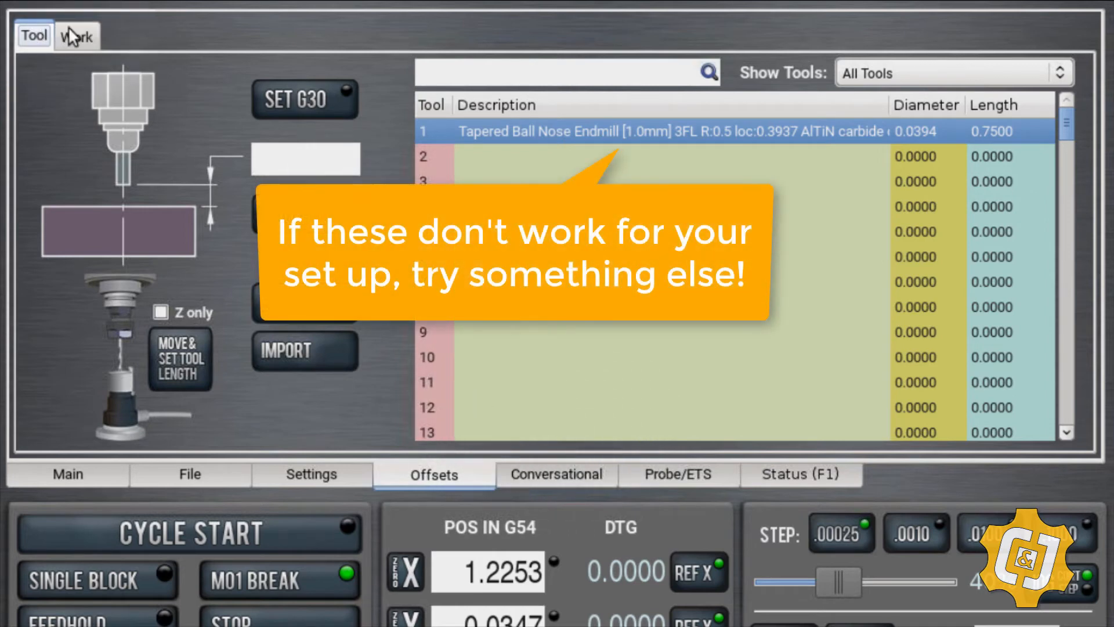
# Check the G54 work offsets (X 3, Y -4, Z -1) and return to the DXF (Mill) form.
pyautogui.click(77, 36)
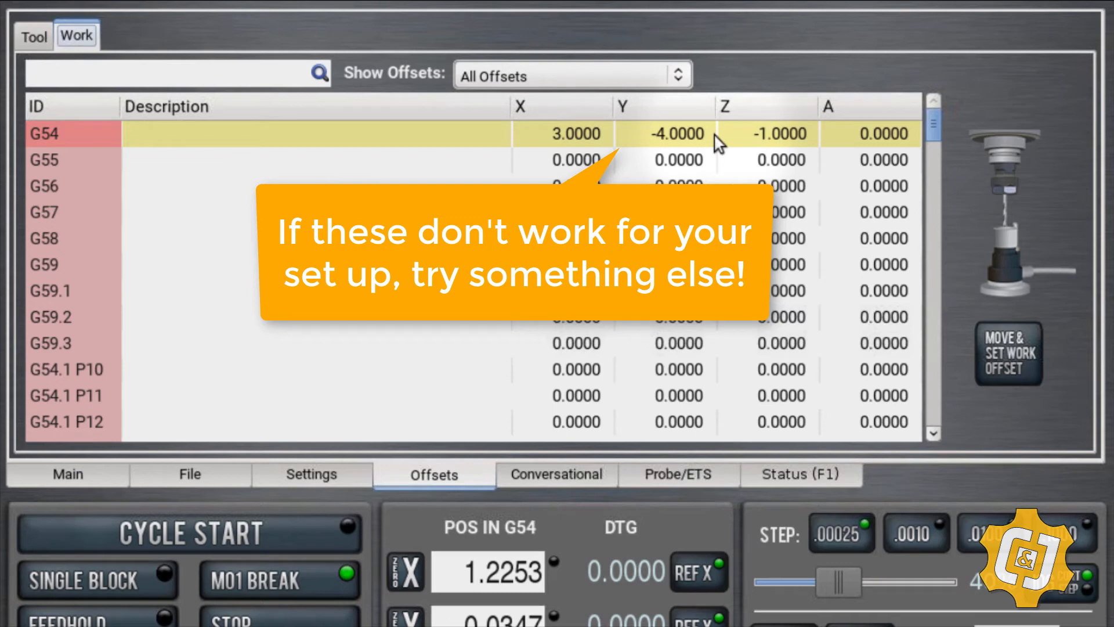
pyautogui.moveTo(746, 160)
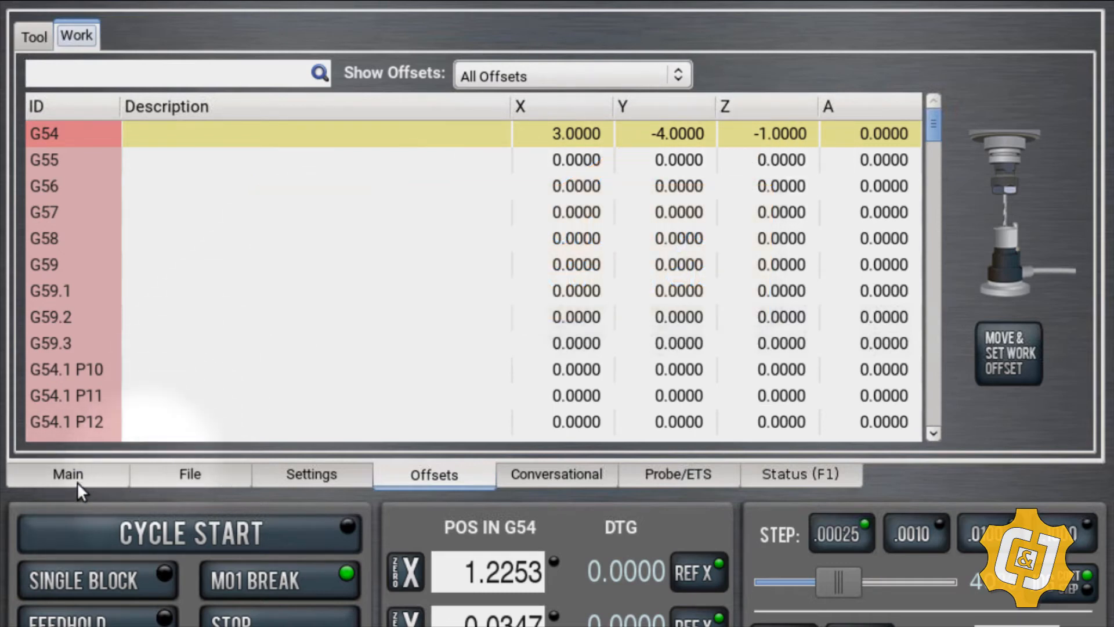
pyautogui.click(556, 473)
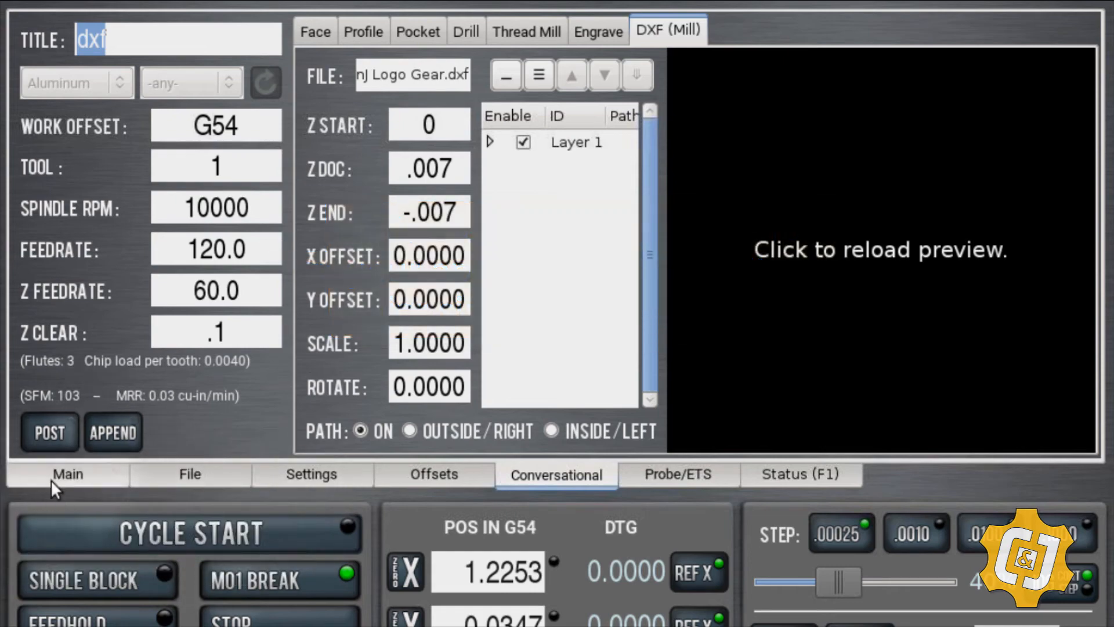
# Show the loaded dxf.nc program on the Main screen and run it with Cycle Start.
pyautogui.click(48, 431)
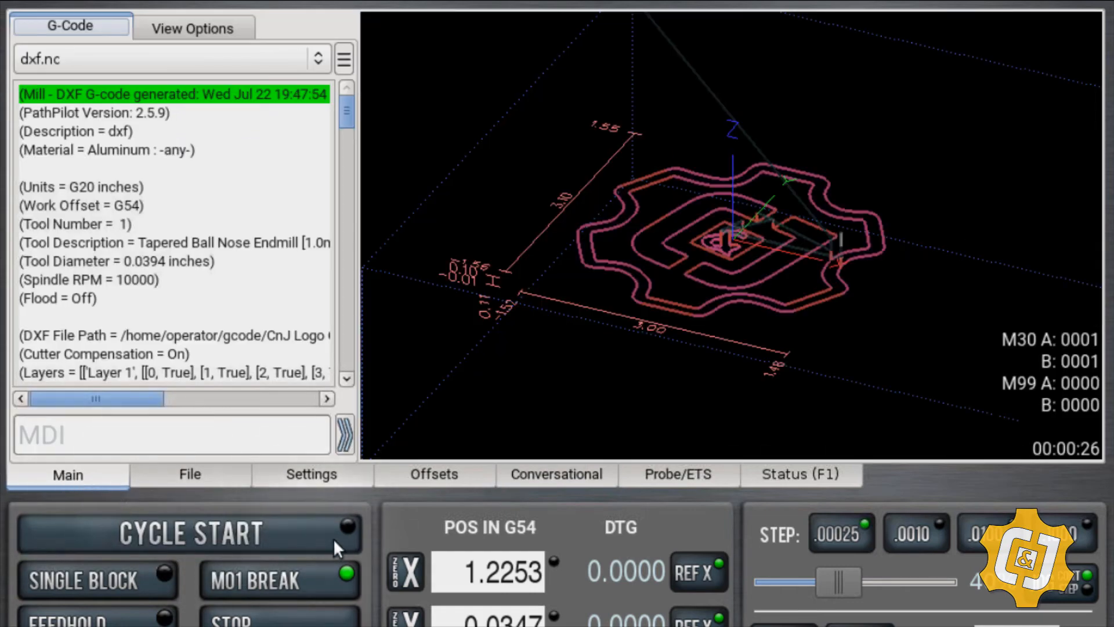
pyautogui.click(188, 532)
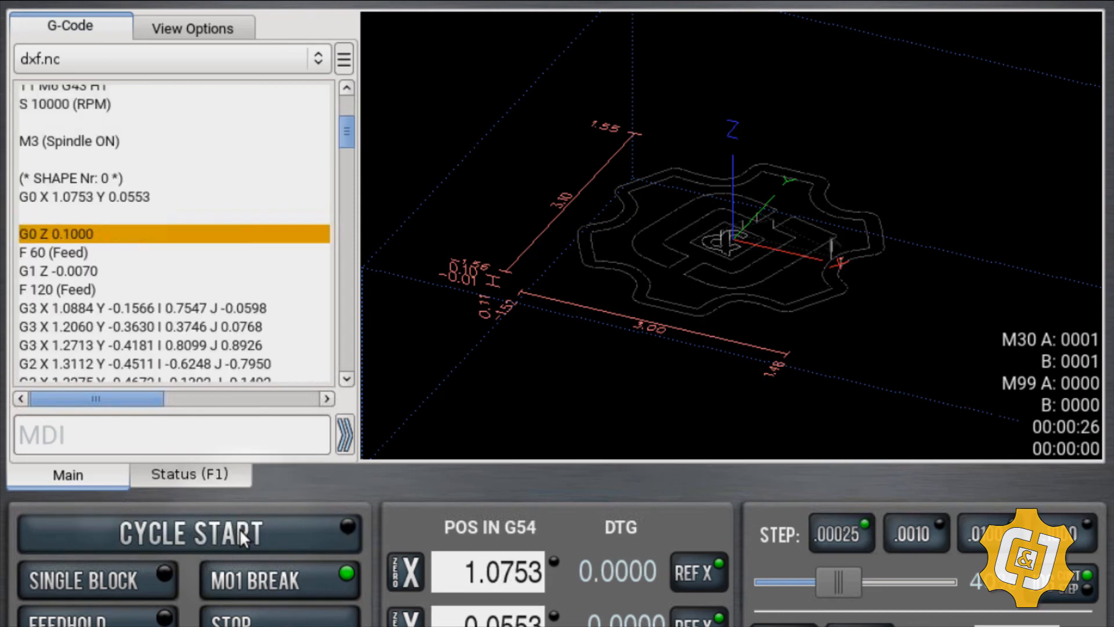
pyautogui.click(188, 532)
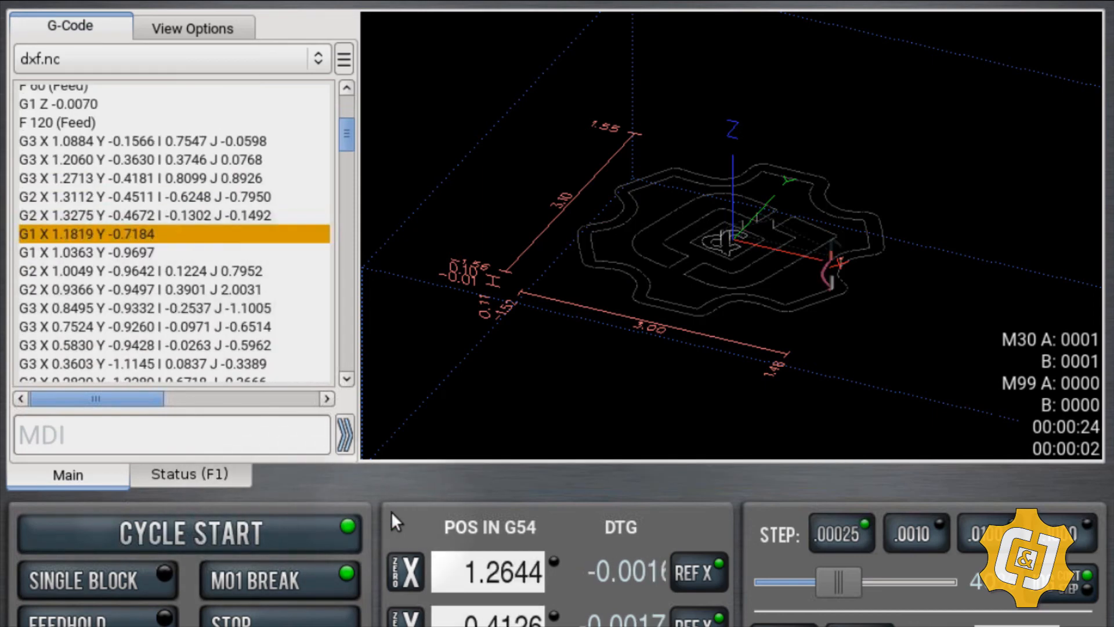